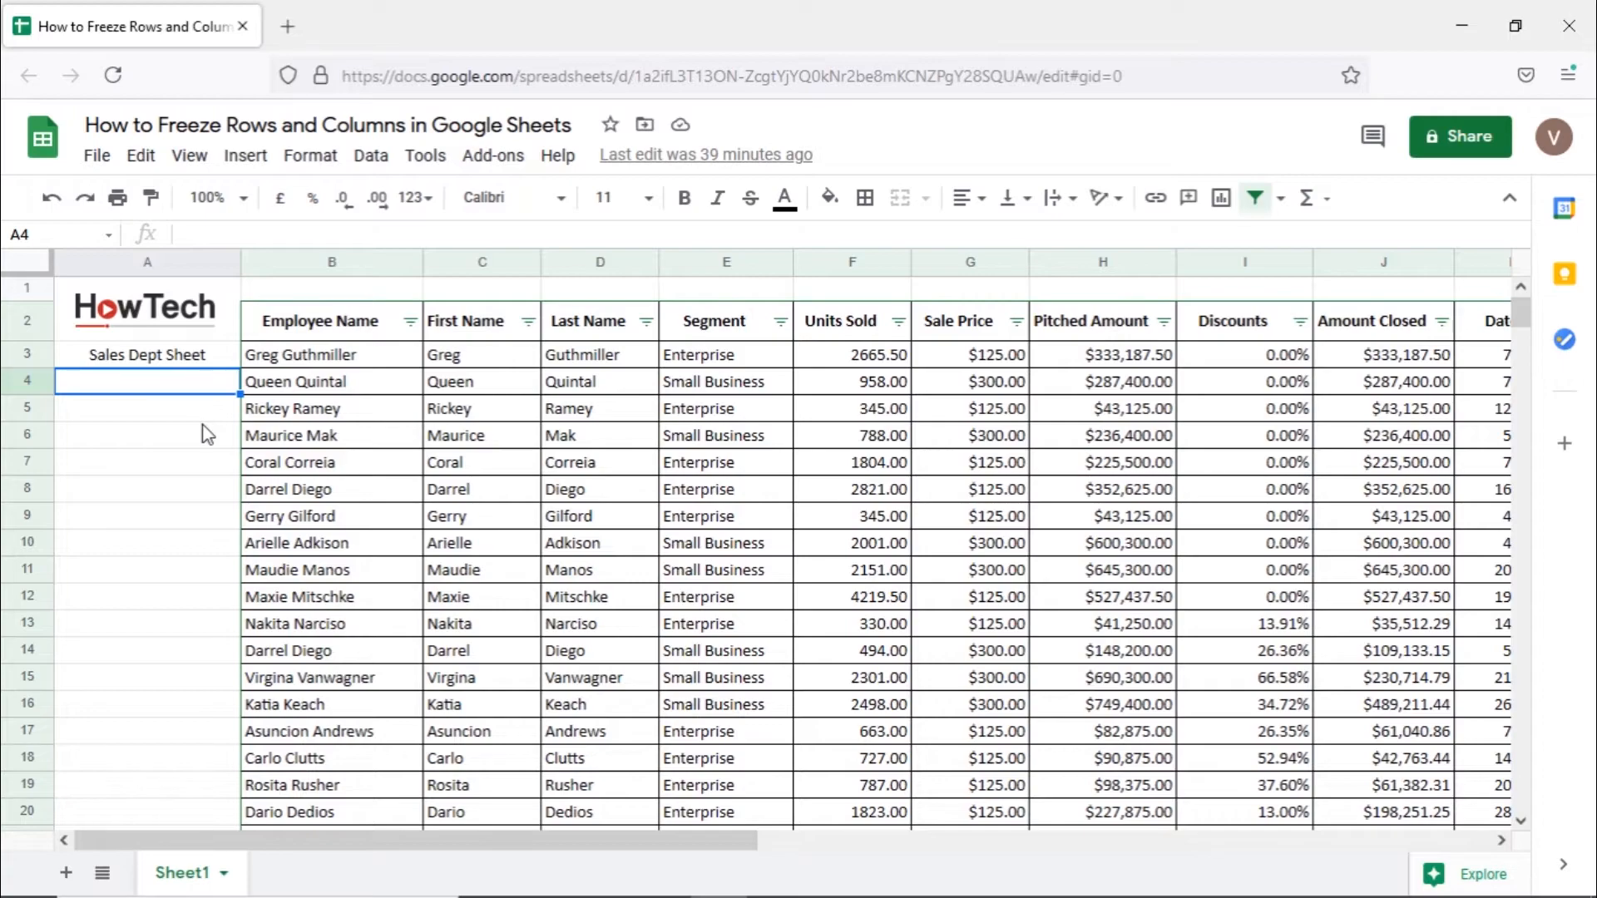
With B2 selected, freeze rows up to row 2 via View > Freeze.
{"action": "scroll", "scroll_direction": "down", "scroll_amount": 3}
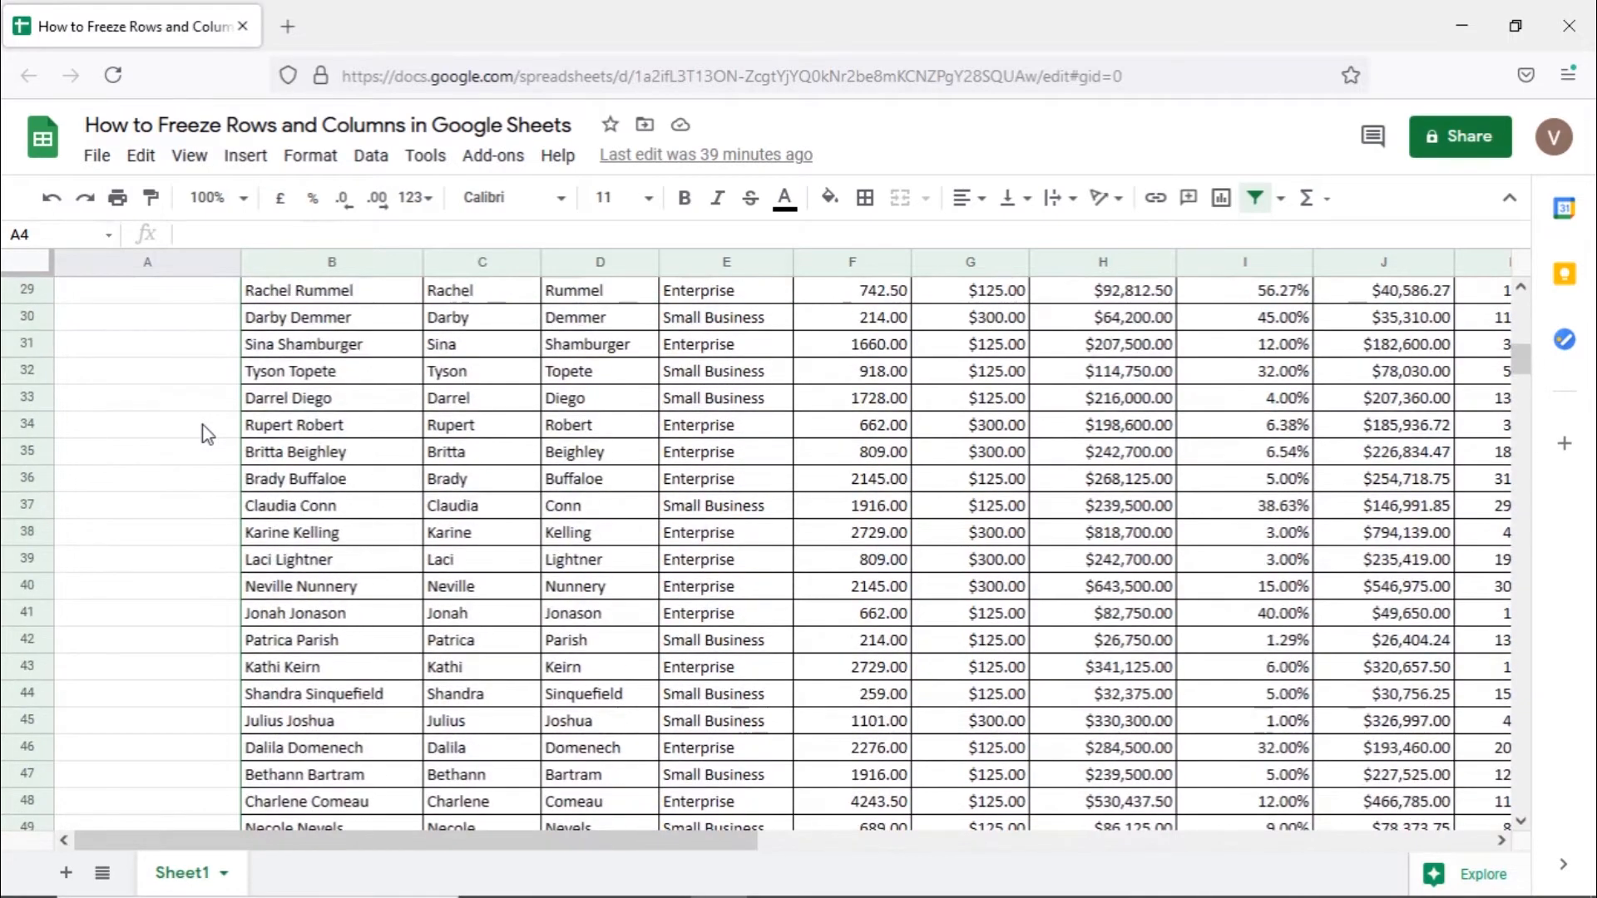
{"action": "scroll", "scroll_direction": "up", "scroll_amount": 3}
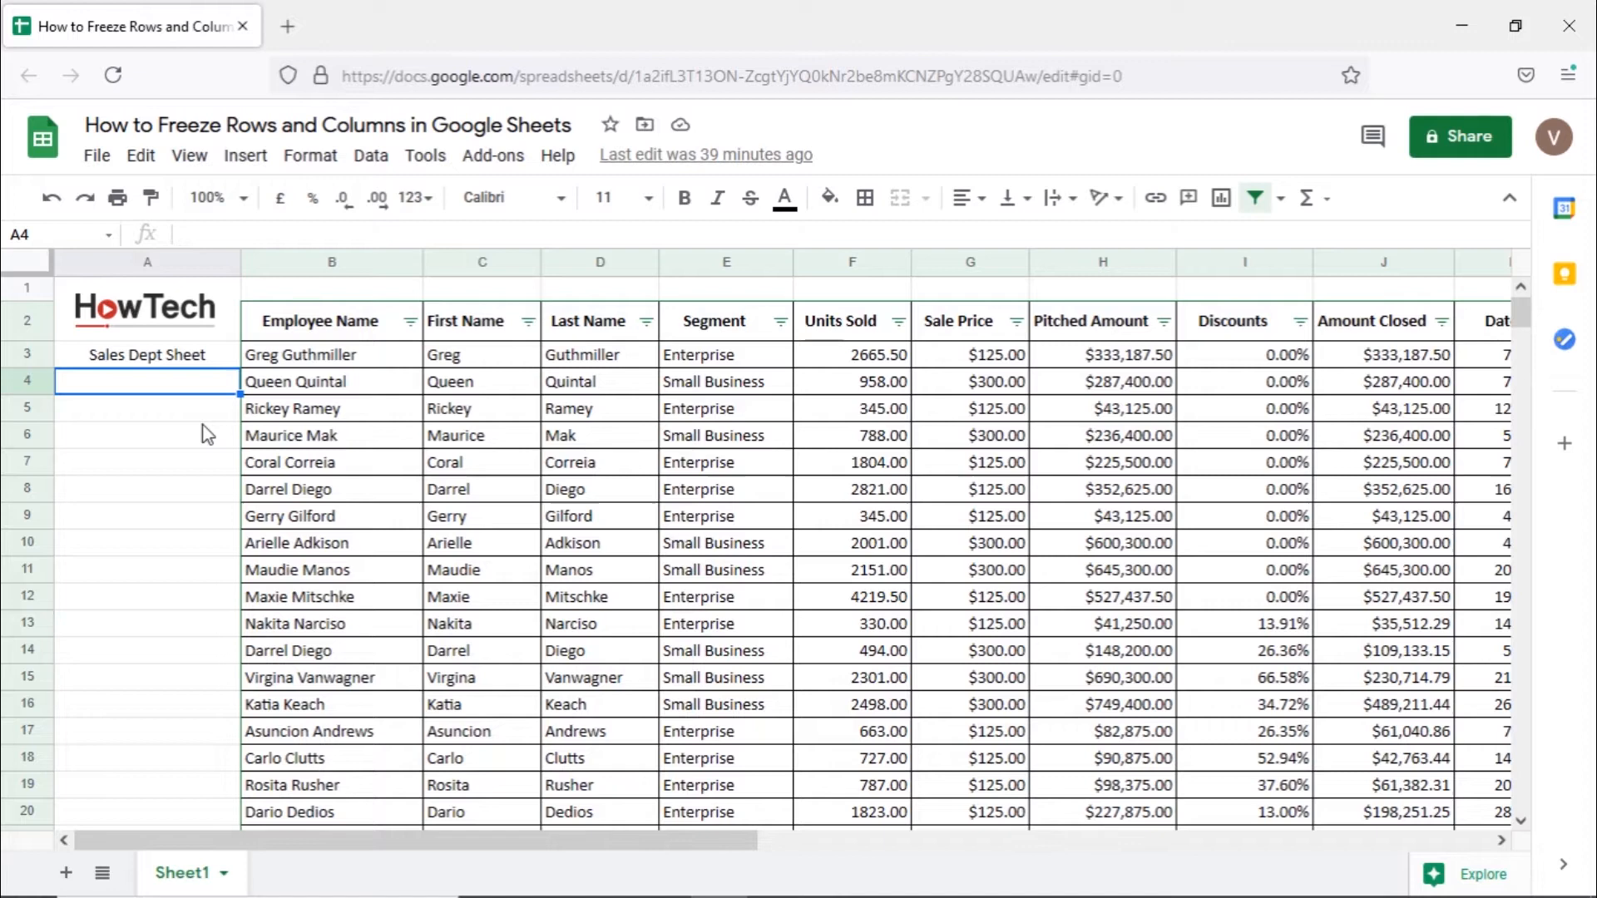
{"action": "mouse_move", "coordinate": [338, 335]}
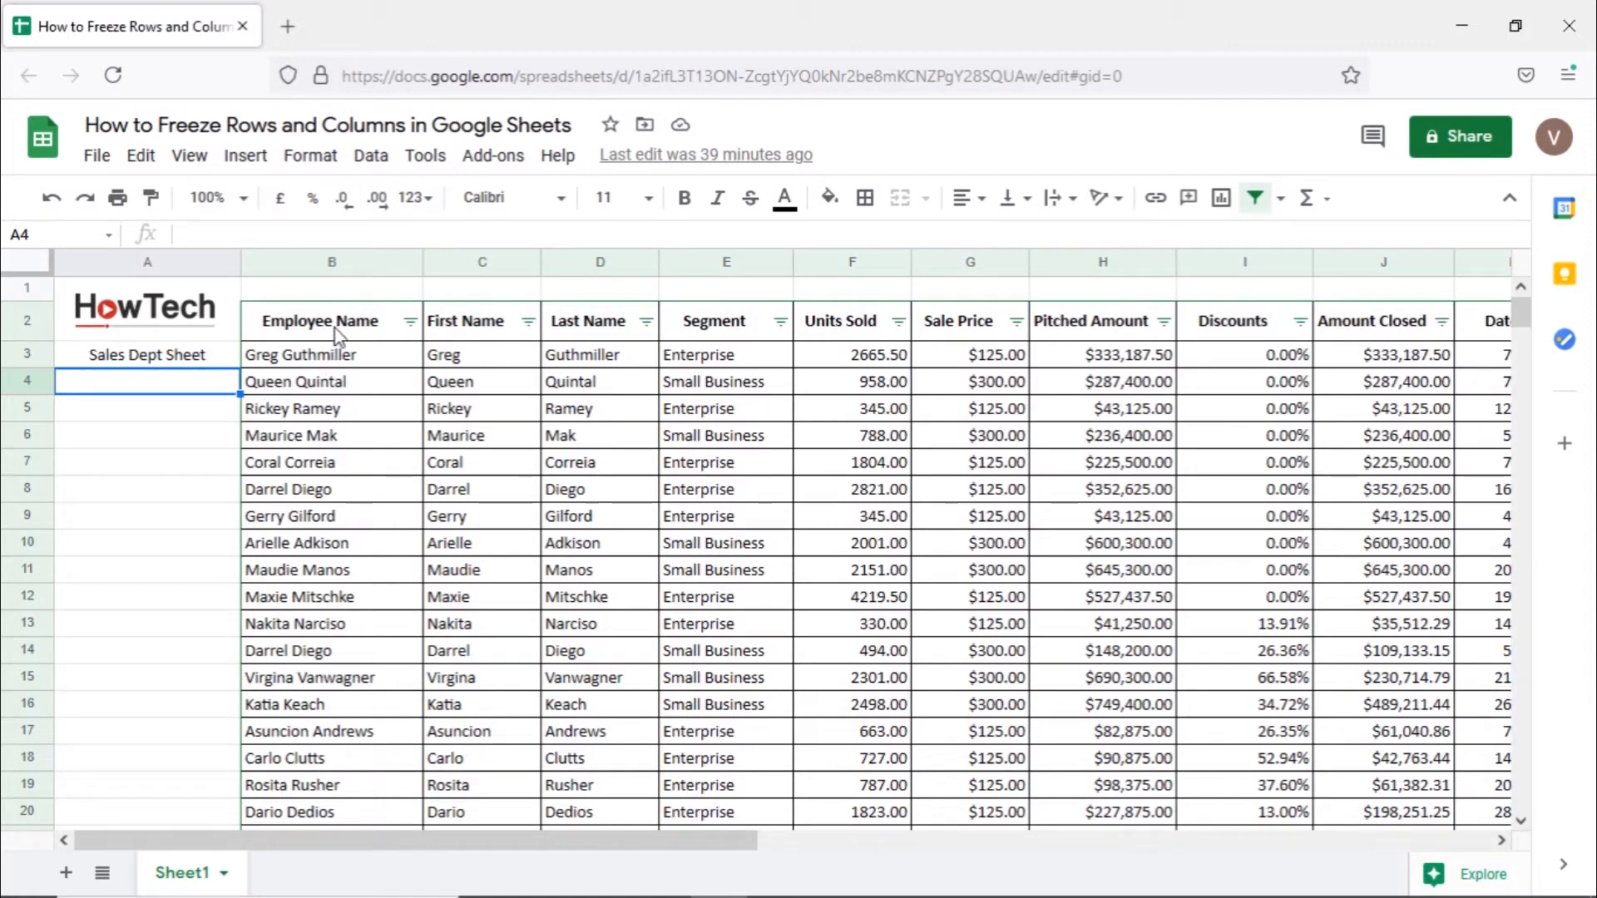
{"action": "left_click", "coordinate": [329, 321]}
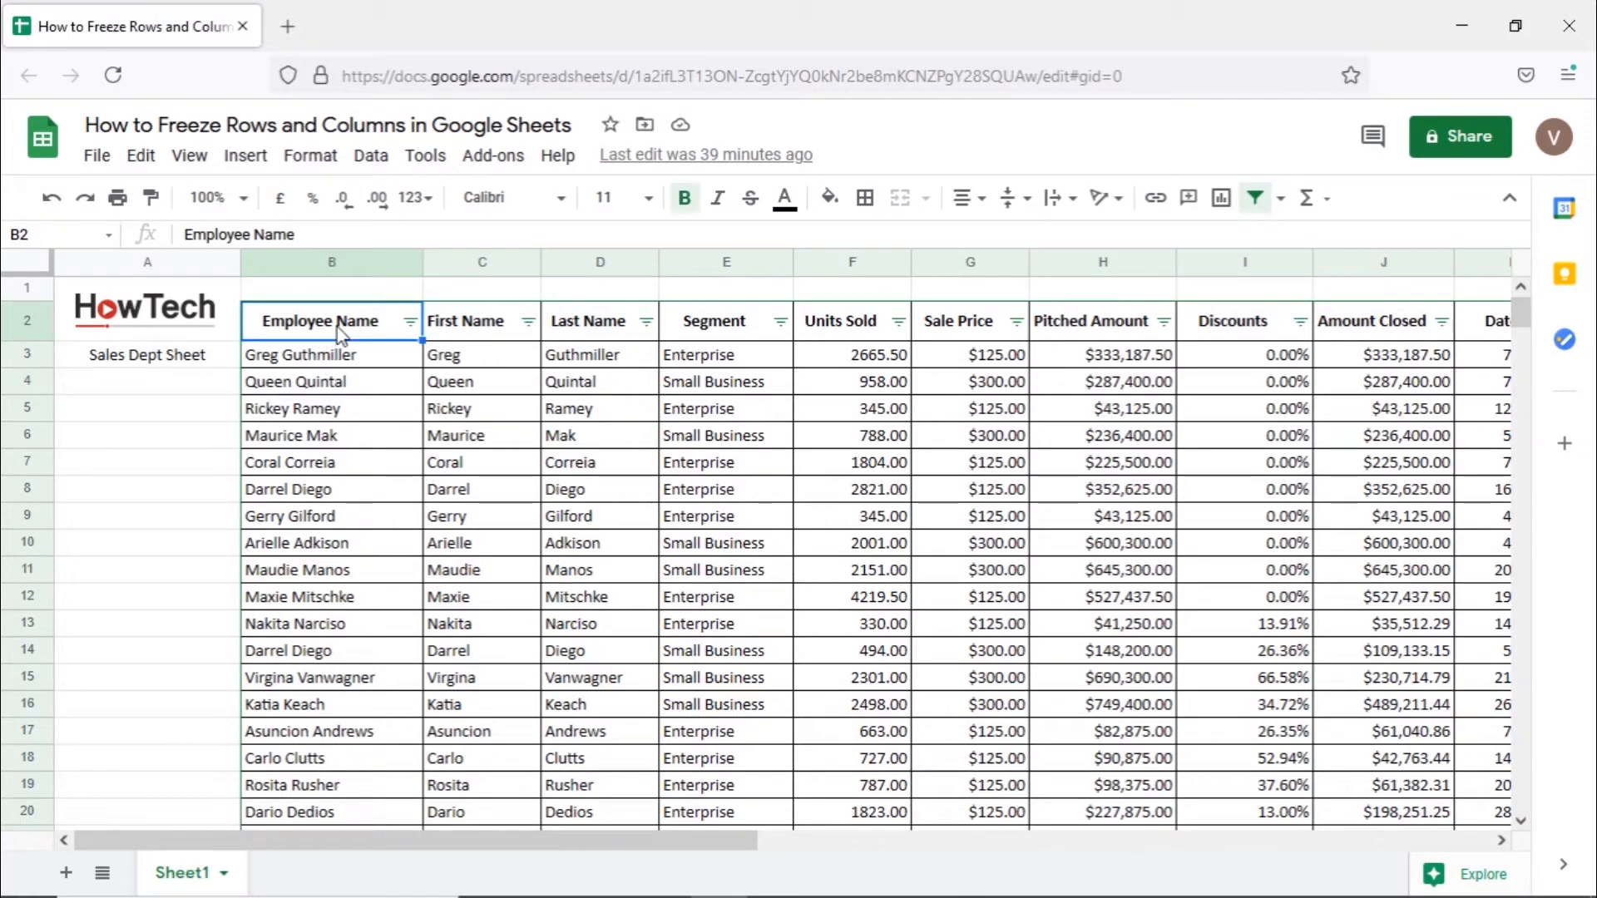
{"action": "mouse_move", "coordinate": [317, 306]}
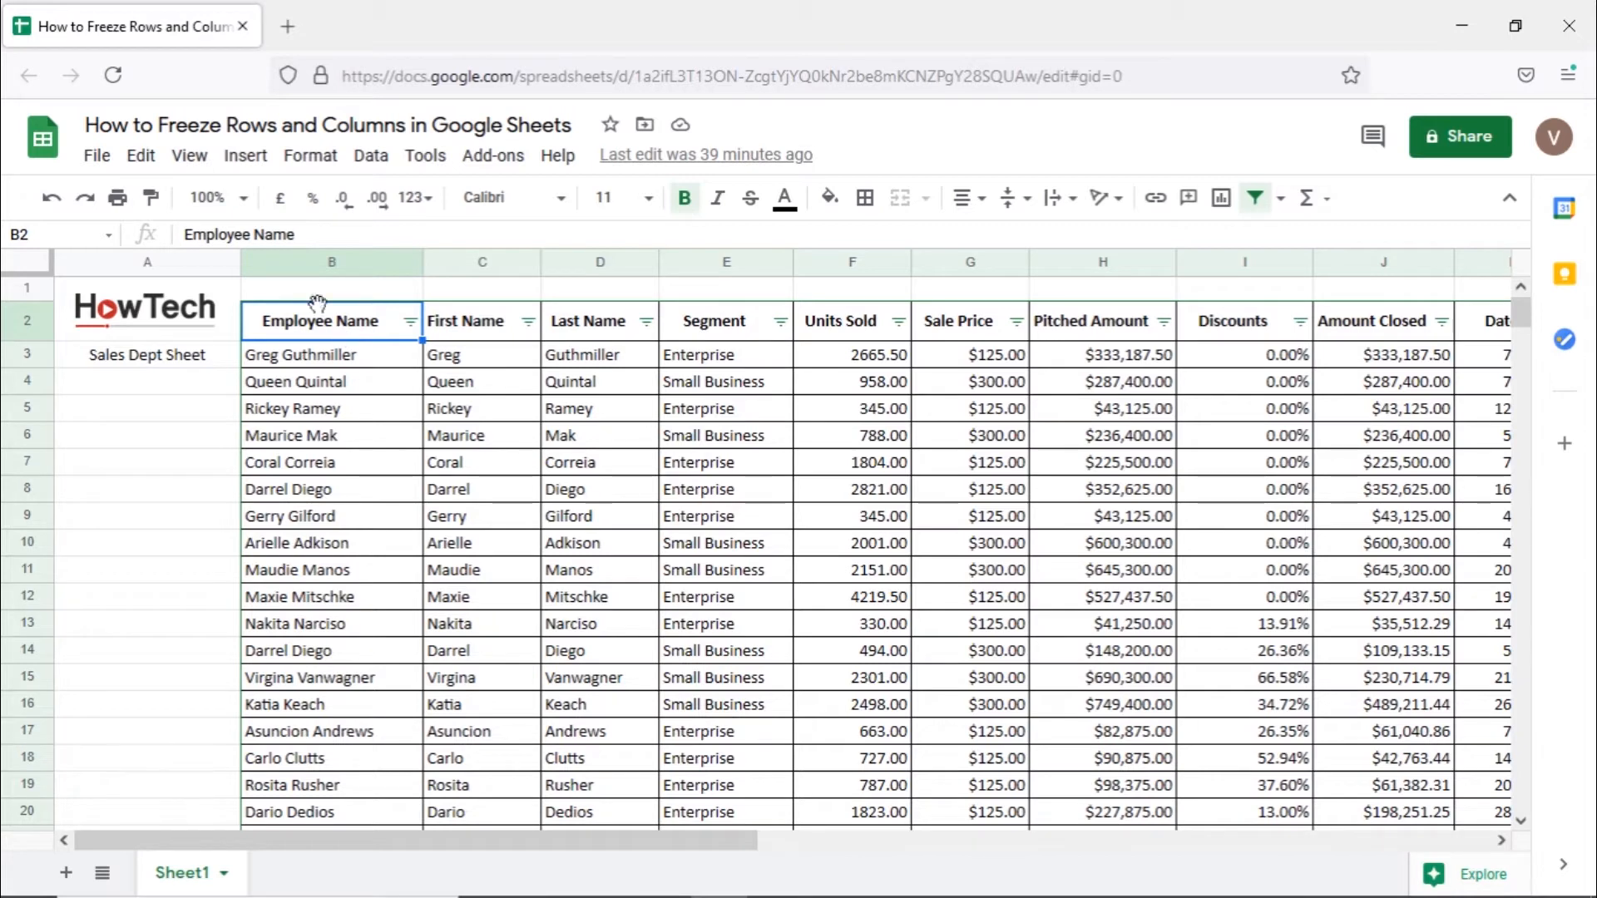
{"action": "left_click", "coordinate": [188, 156]}
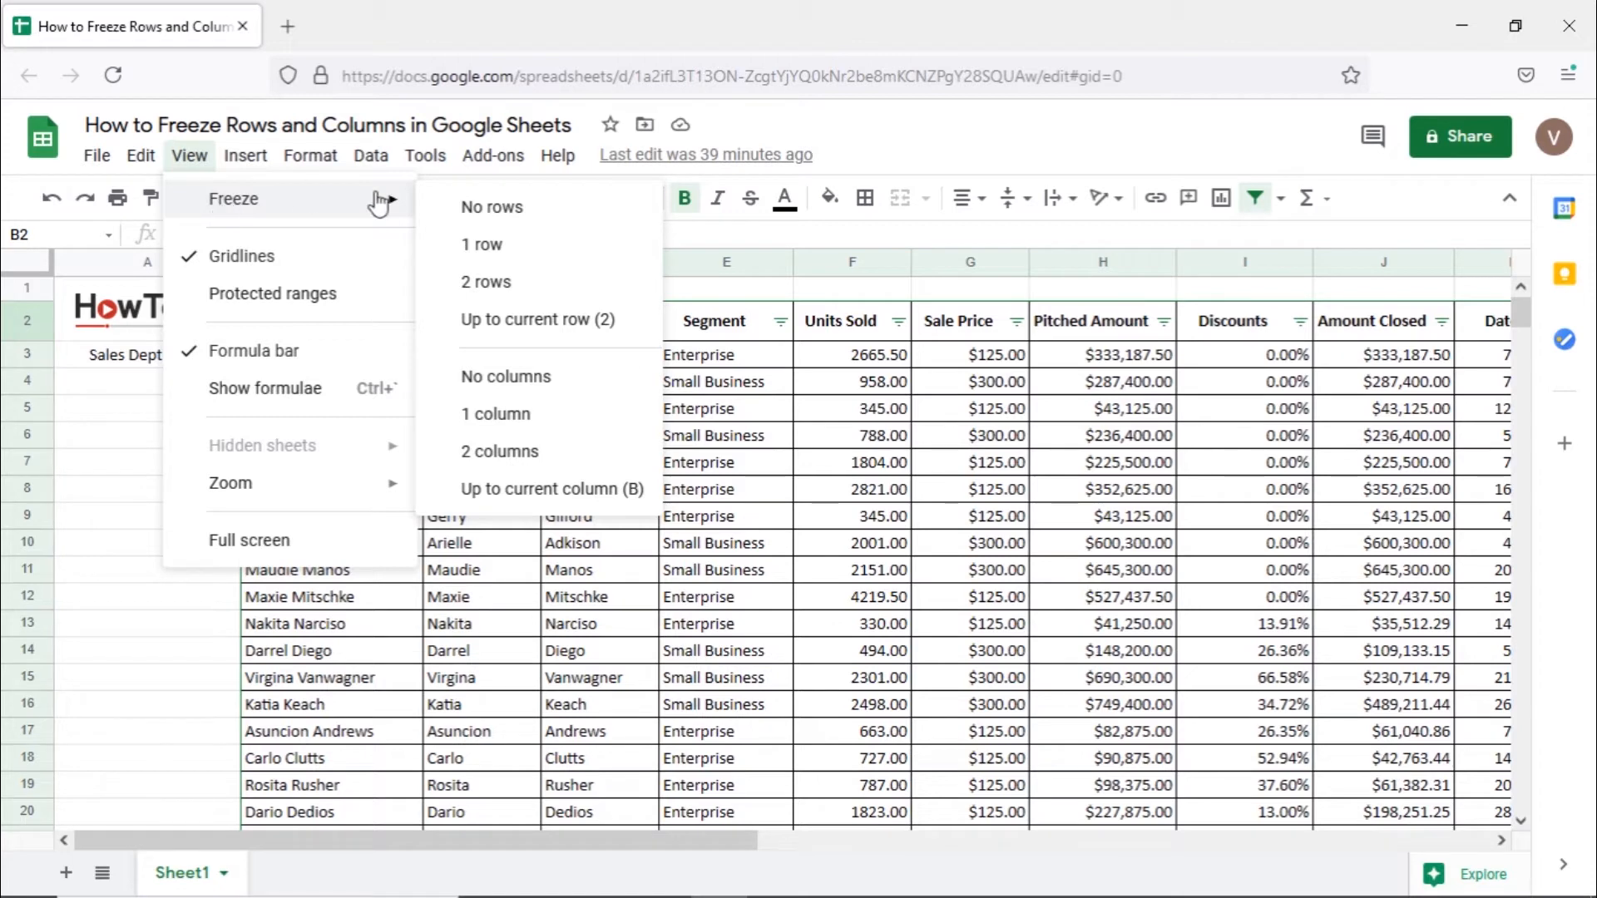
{"action": "mouse_move", "coordinate": [529, 320]}
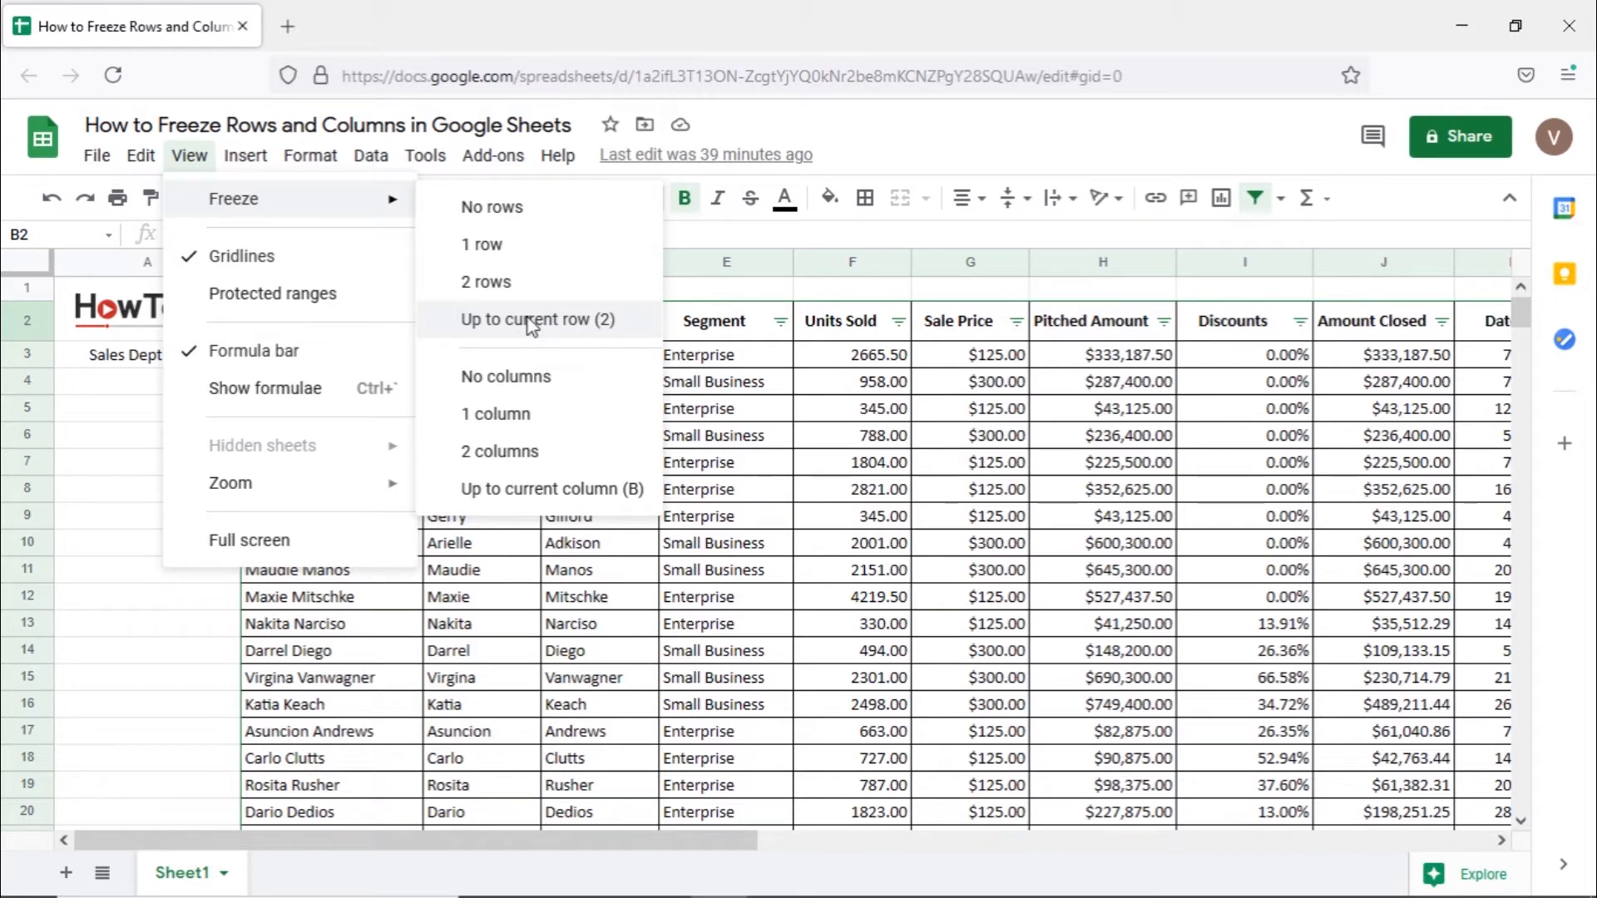
{"action": "left_click", "coordinate": [537, 319]}
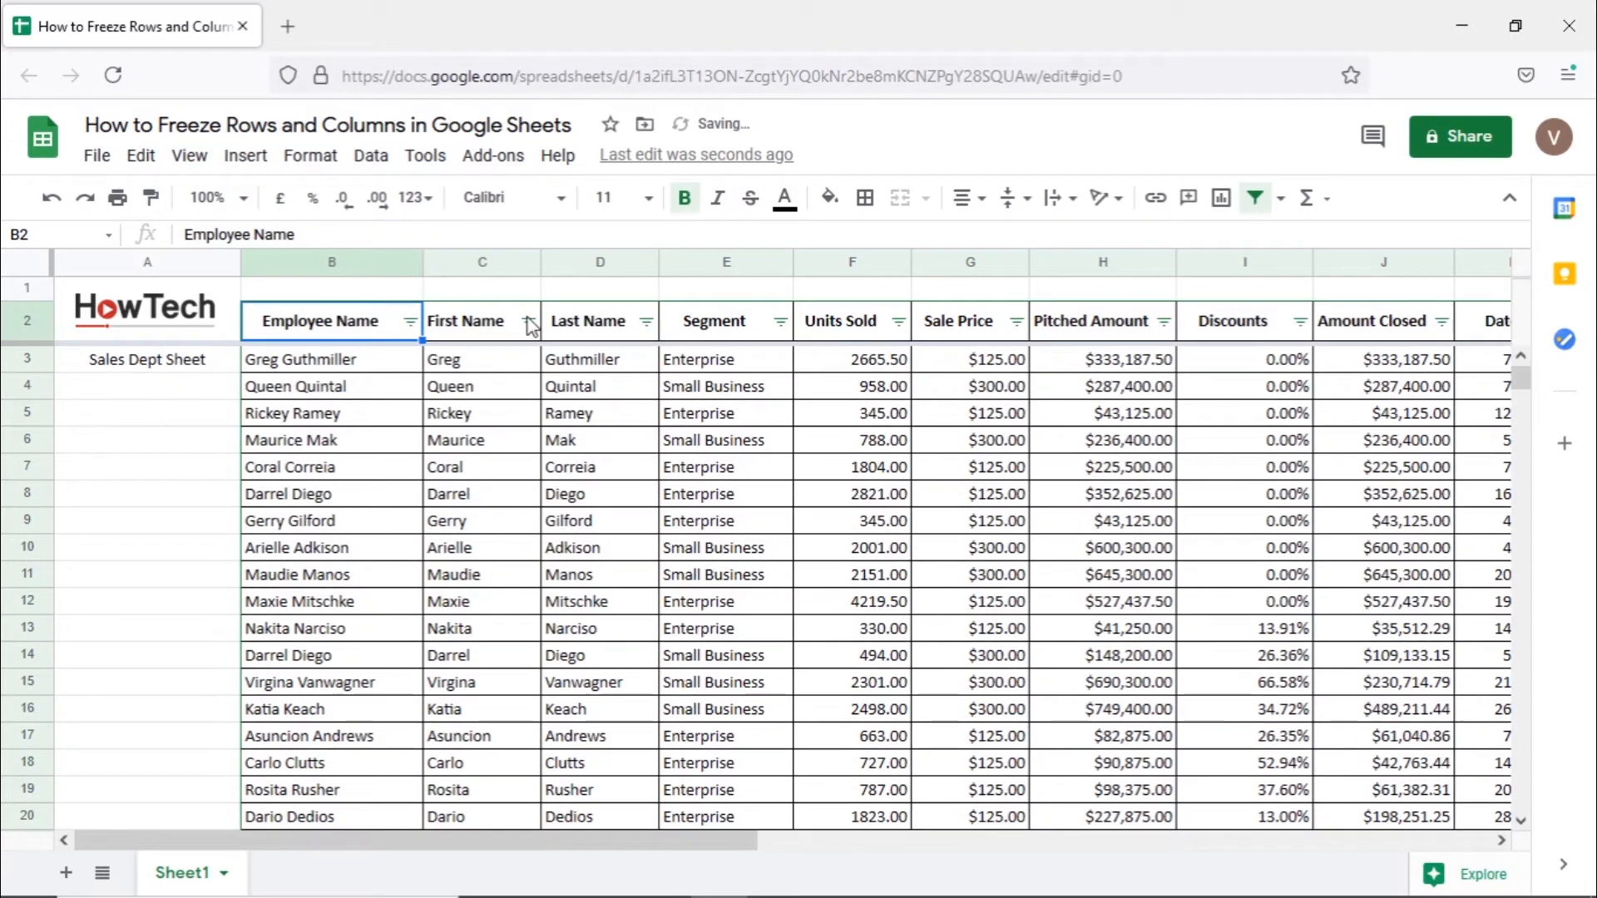
{"action": "mouse_move", "coordinate": [493, 369]}
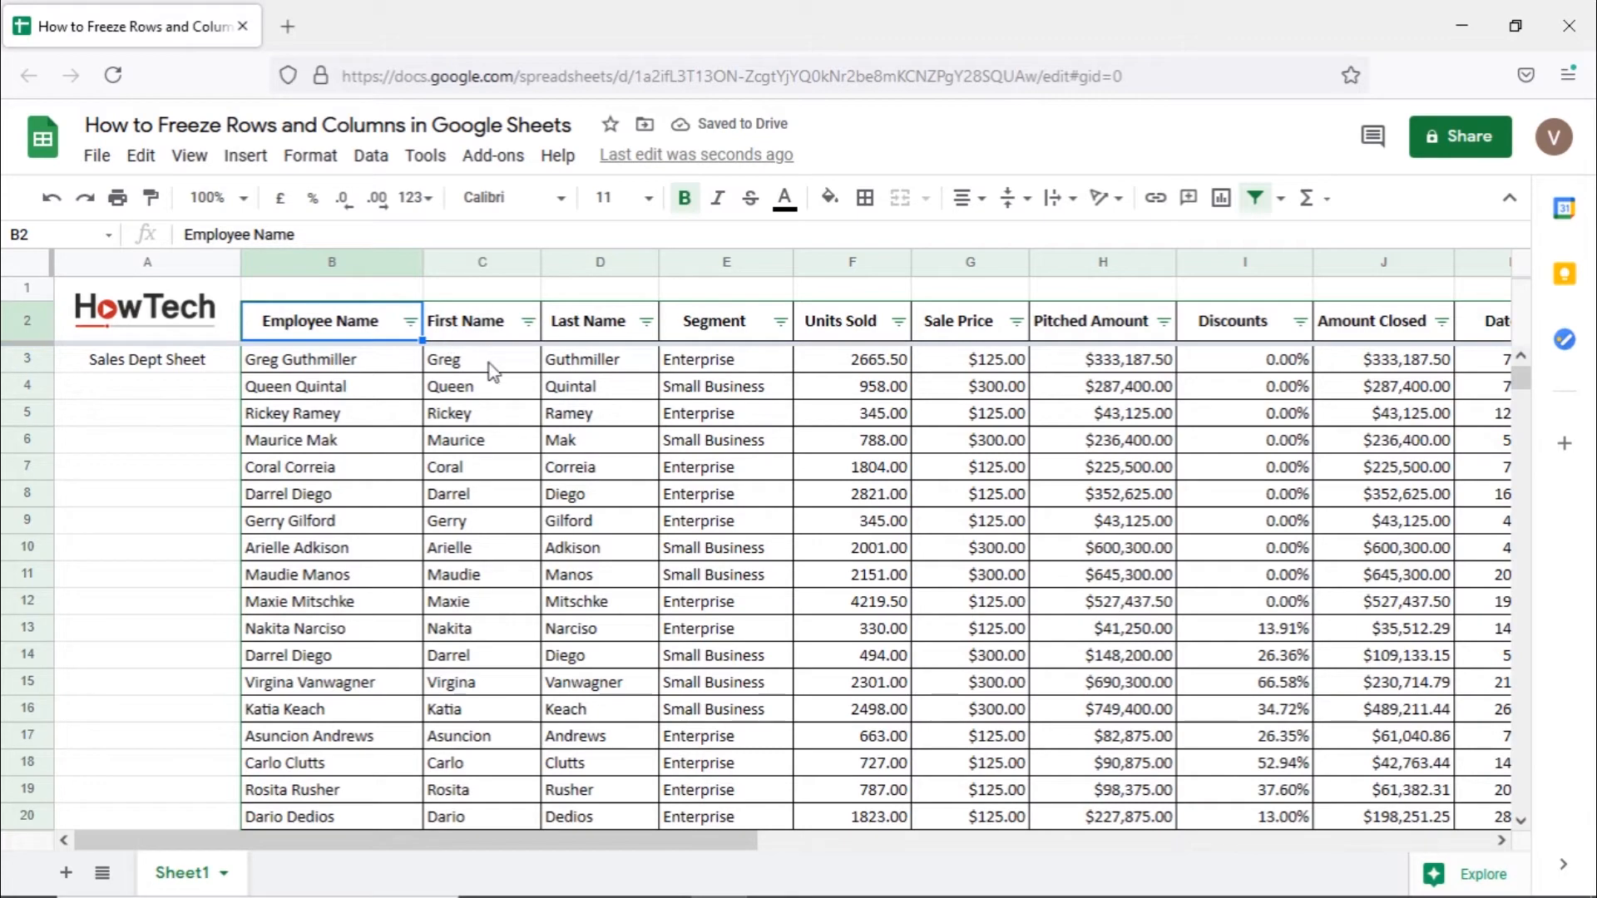
{"action": "scroll", "scroll_direction": "down", "scroll_amount": 3}
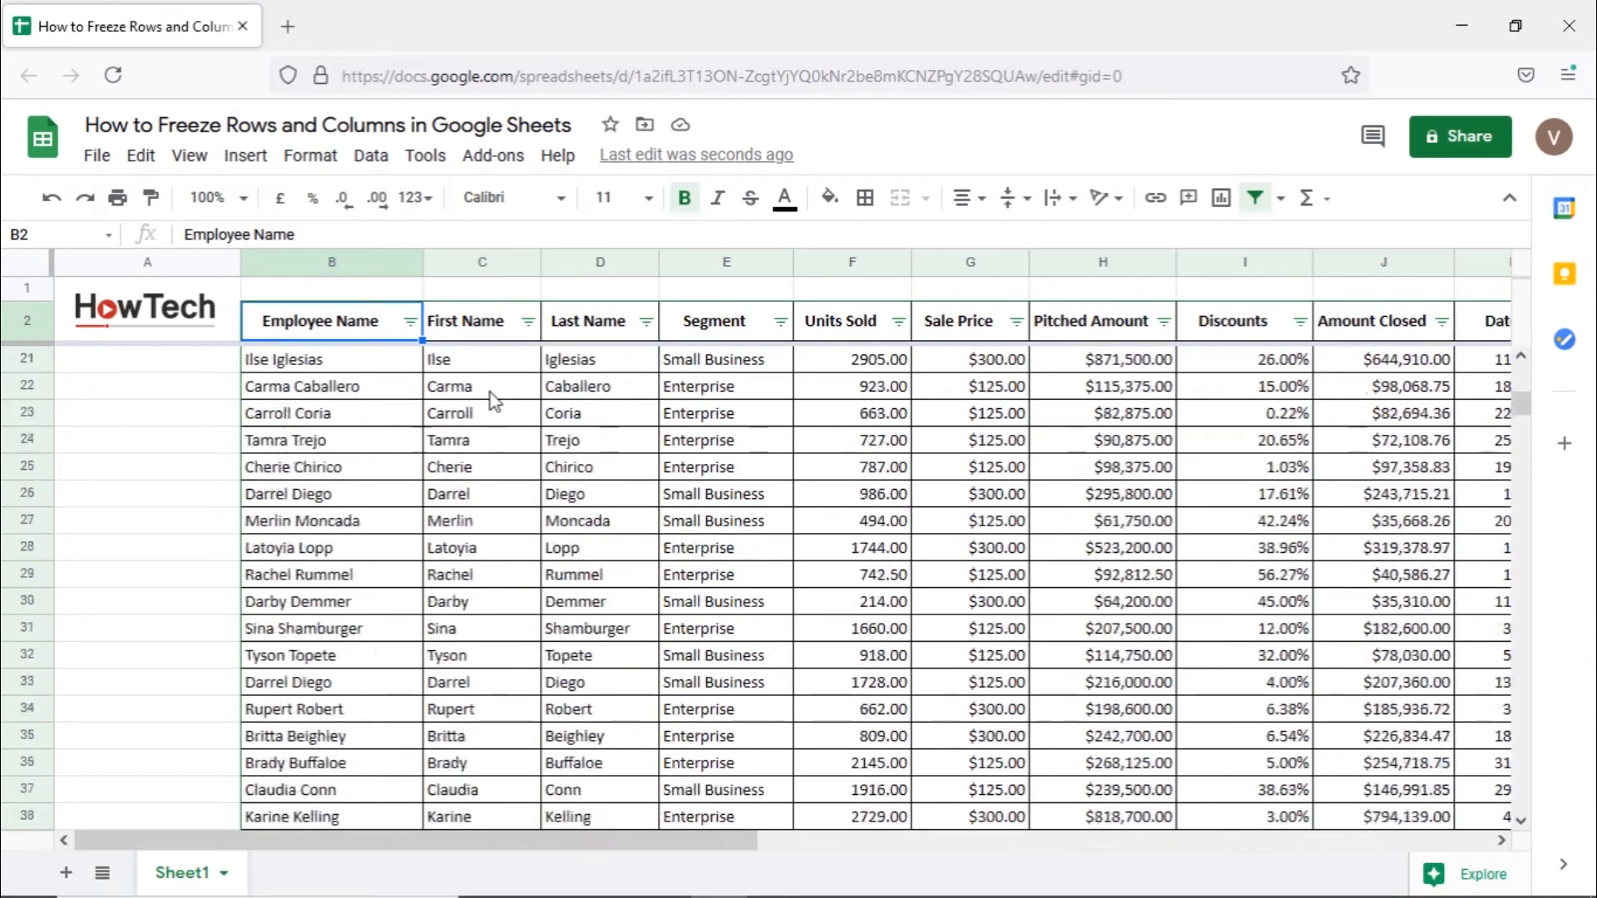
{"action": "scroll", "scroll_direction": "down", "scroll_amount": 3}
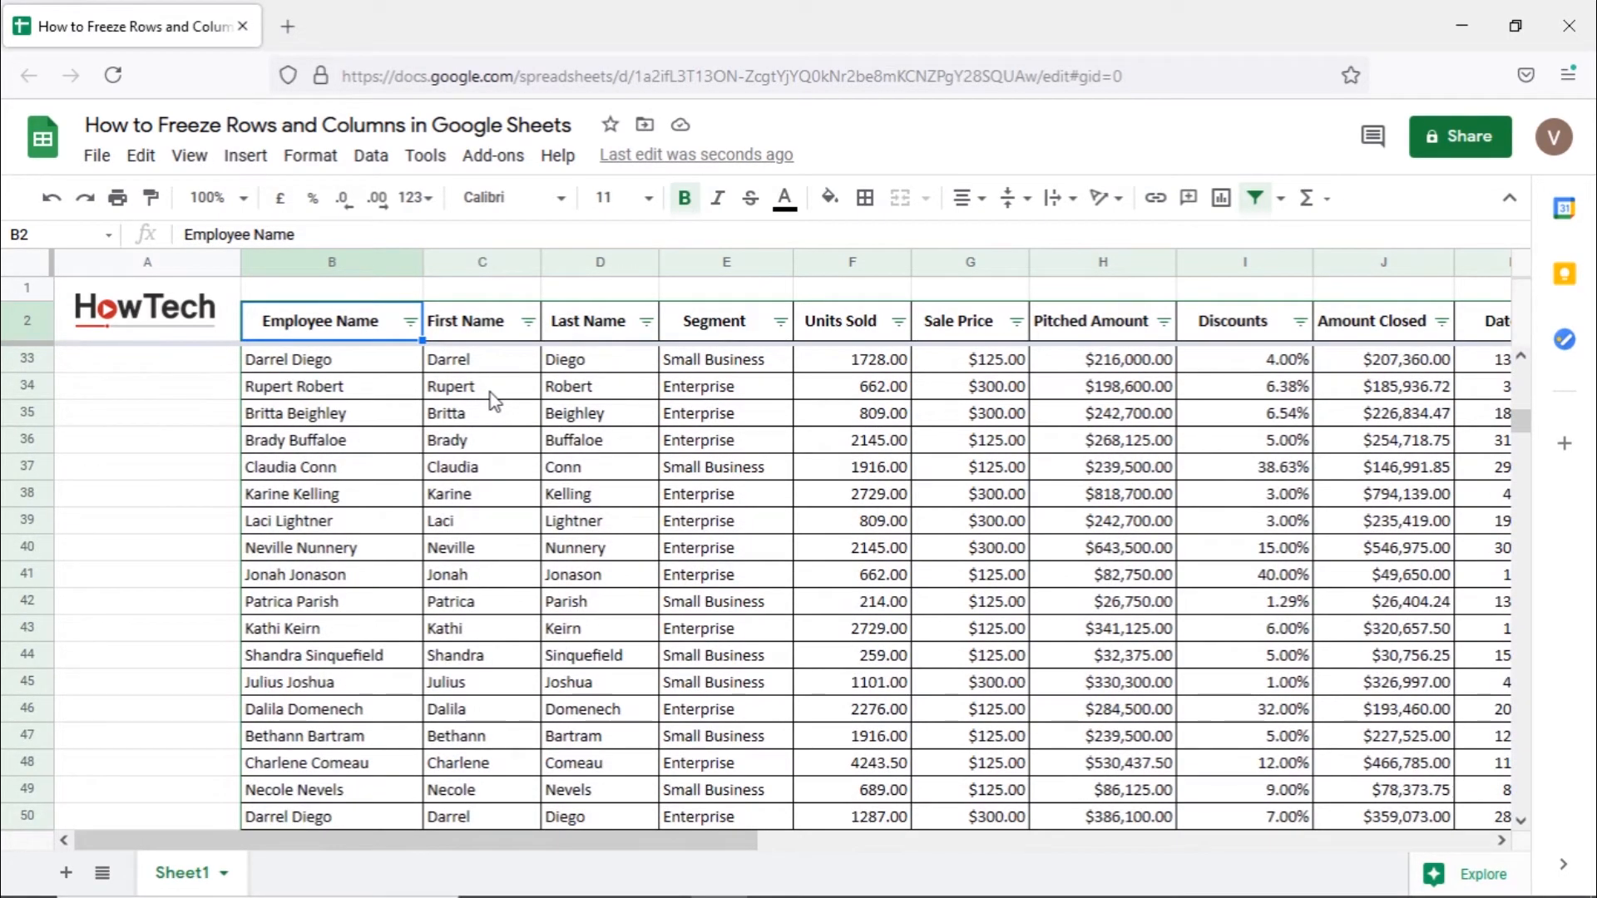
{"action": "scroll", "scroll_direction": "up", "scroll_amount": 3}
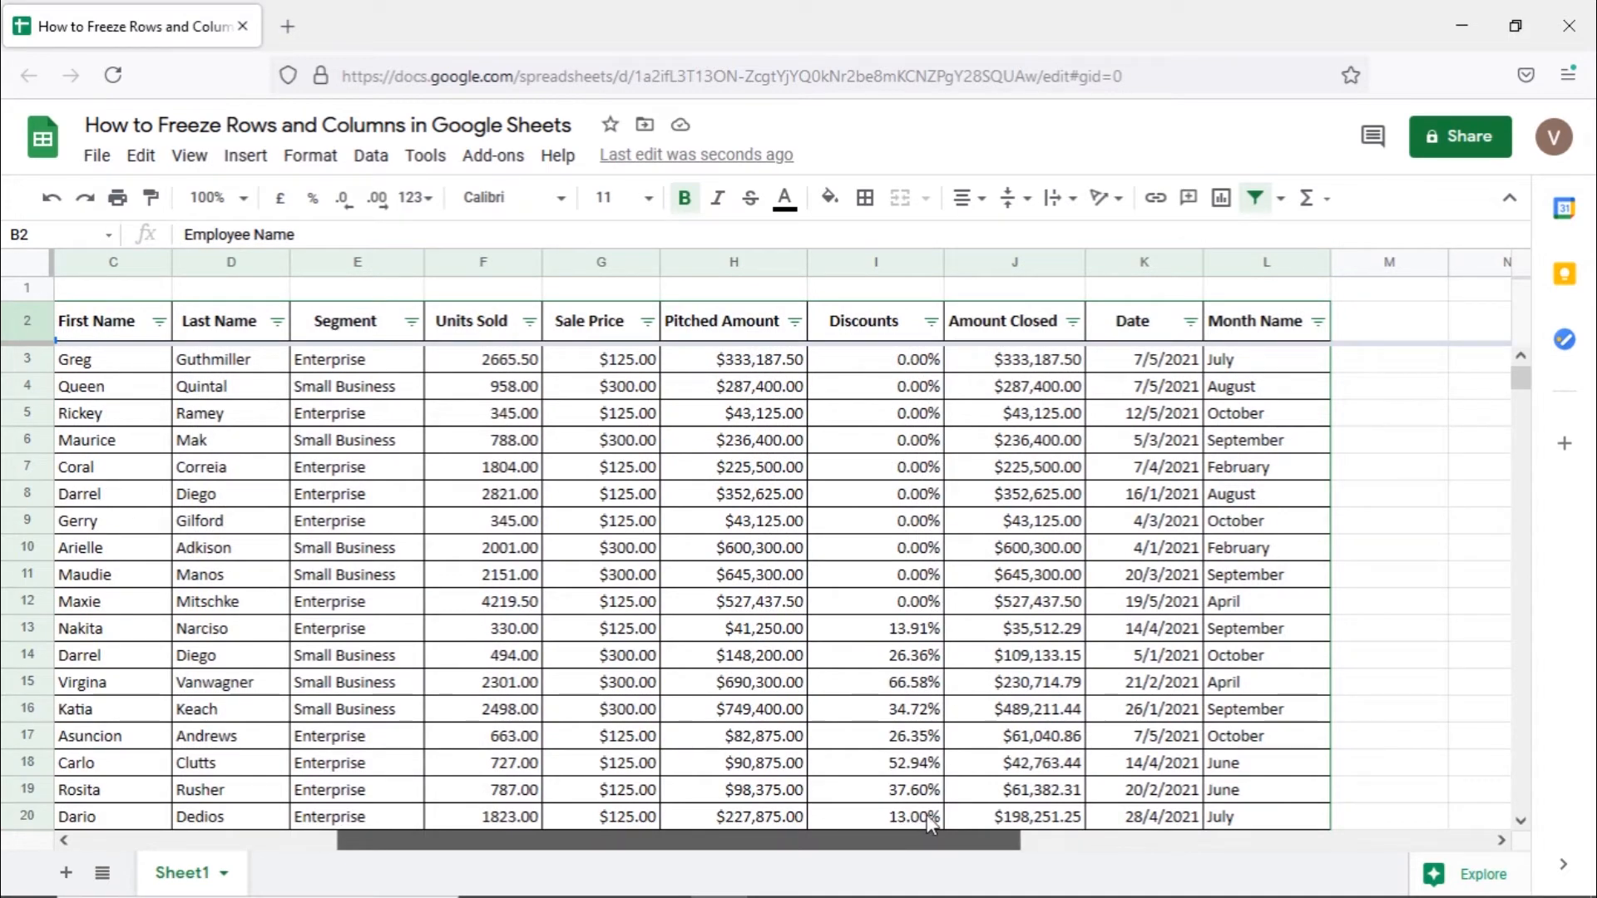
{"action": "scroll", "scroll_direction": "left", "scroll_amount": 3}
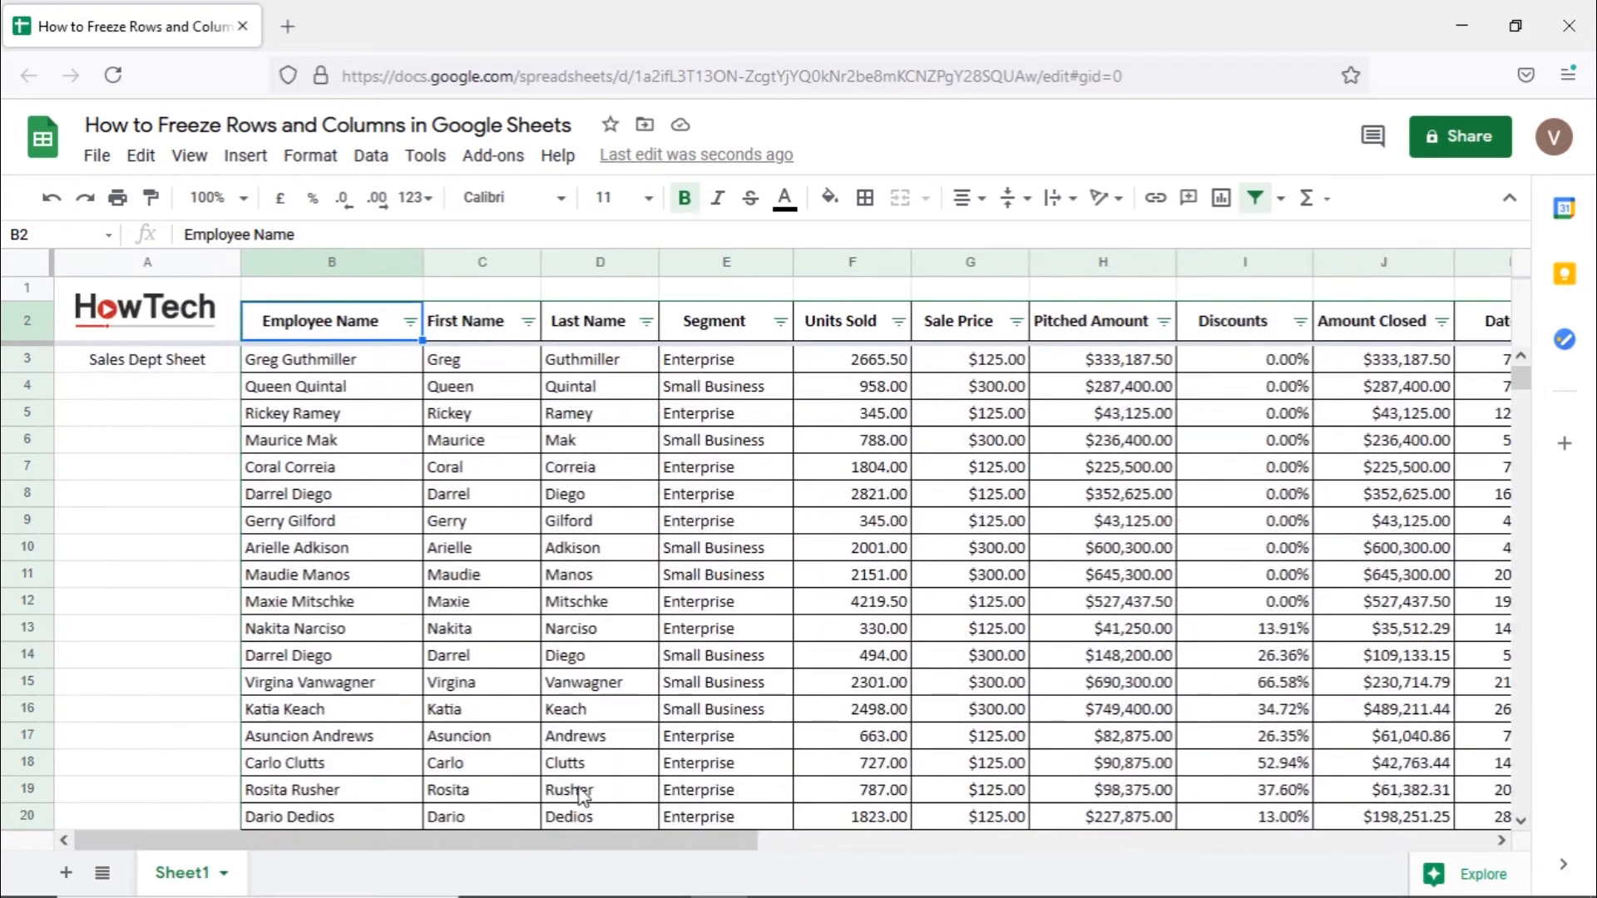
{"action": "mouse_move", "coordinate": [574, 765]}
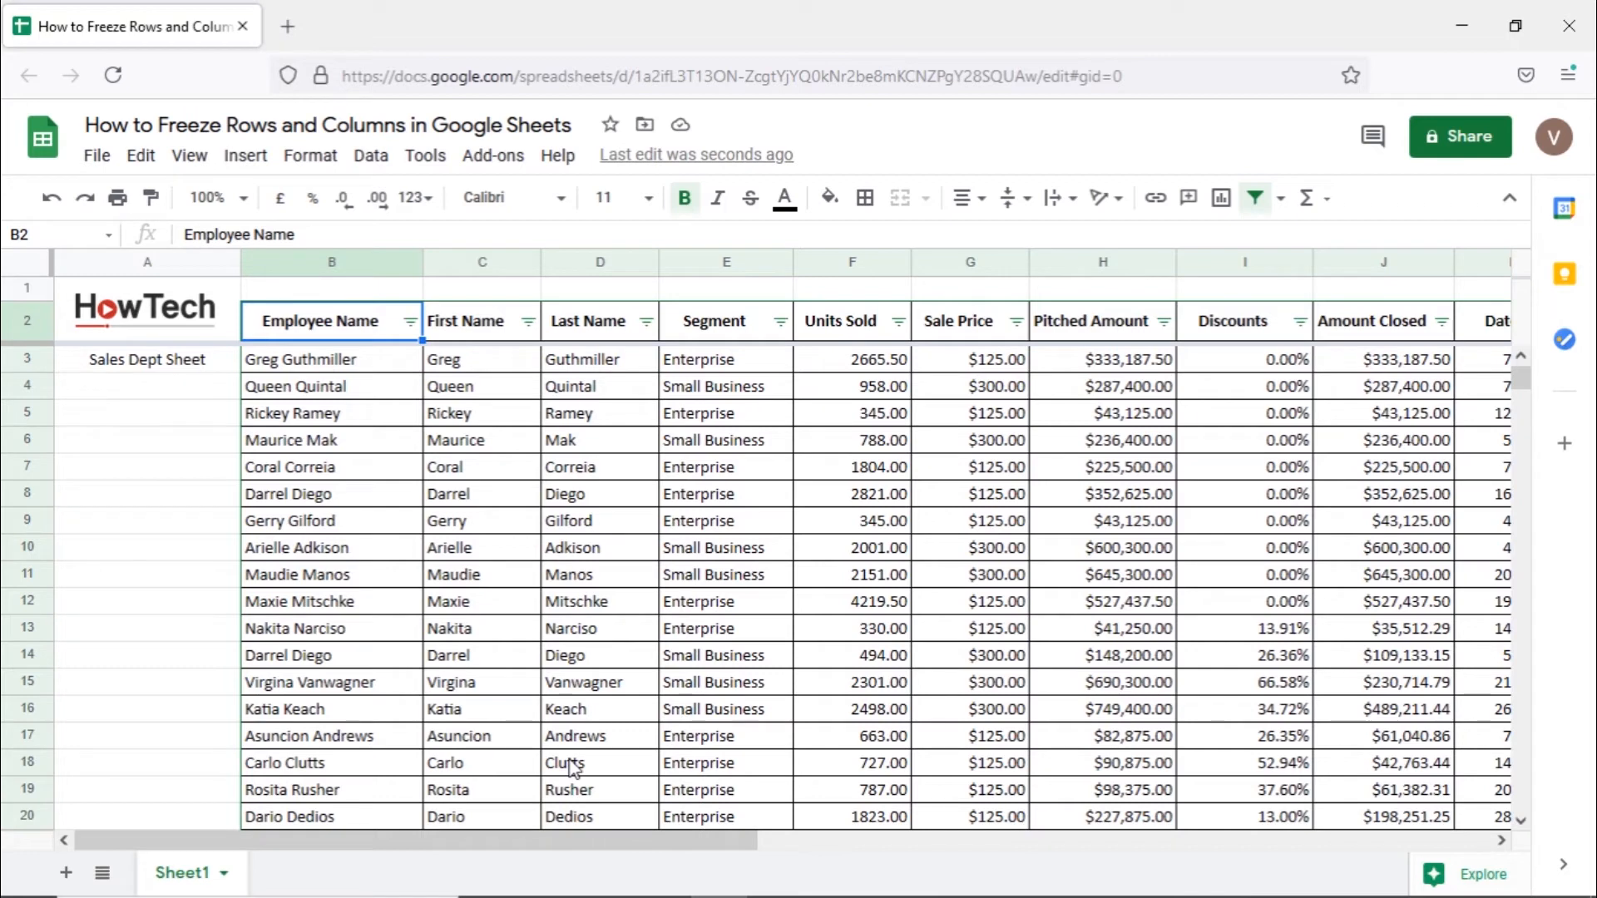
{"action": "mouse_move", "coordinate": [331, 326]}
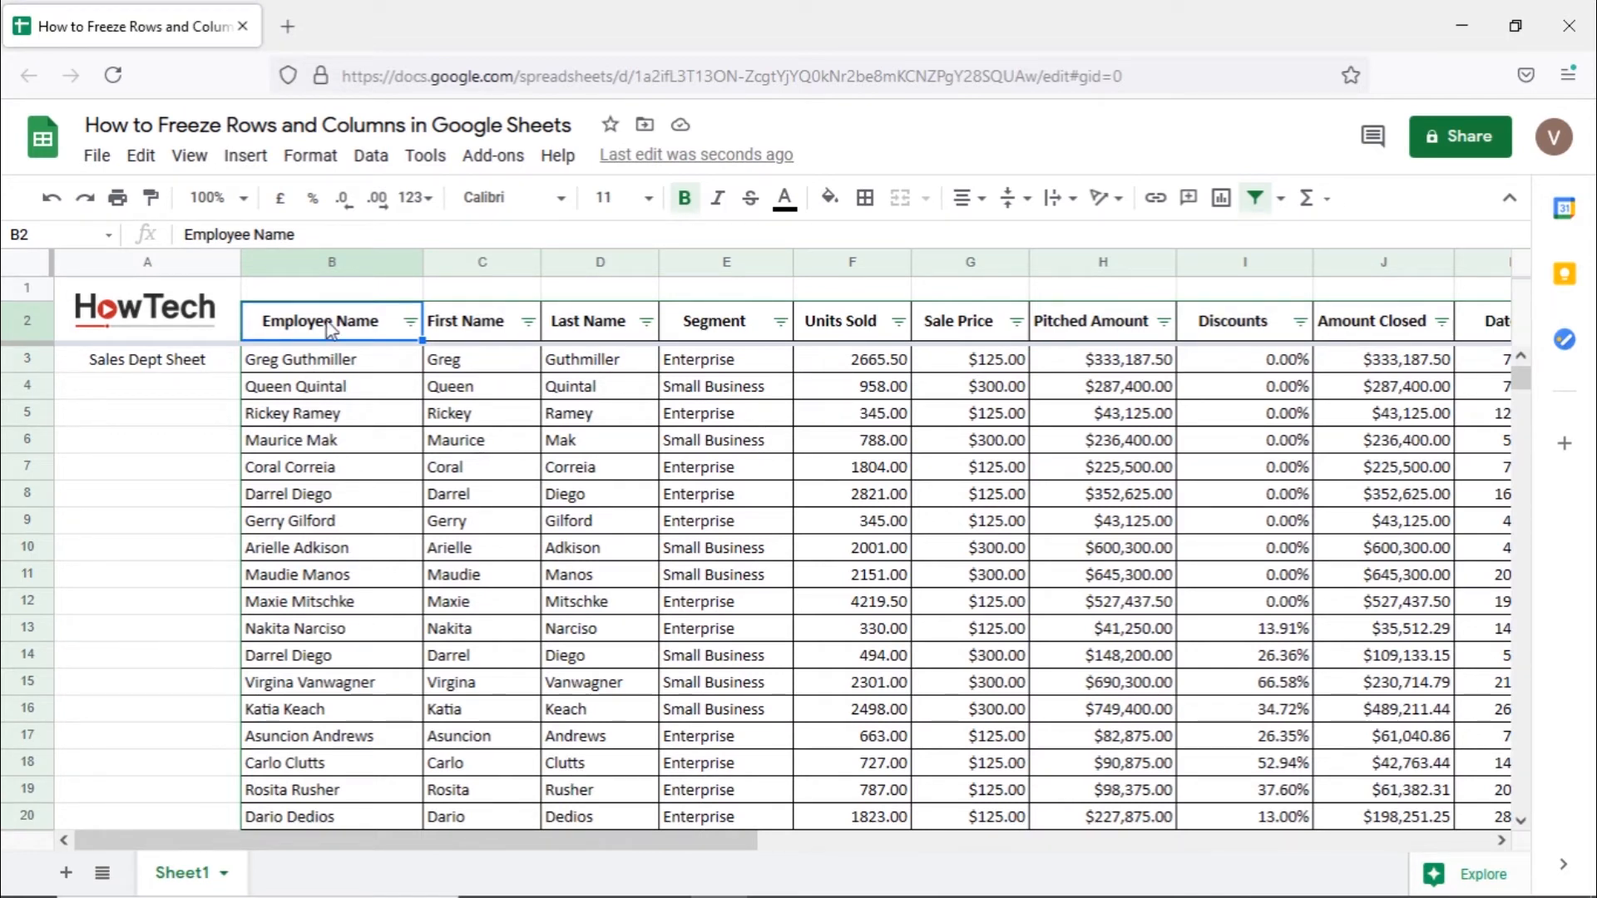
{"action": "mouse_move", "coordinate": [188, 157]}
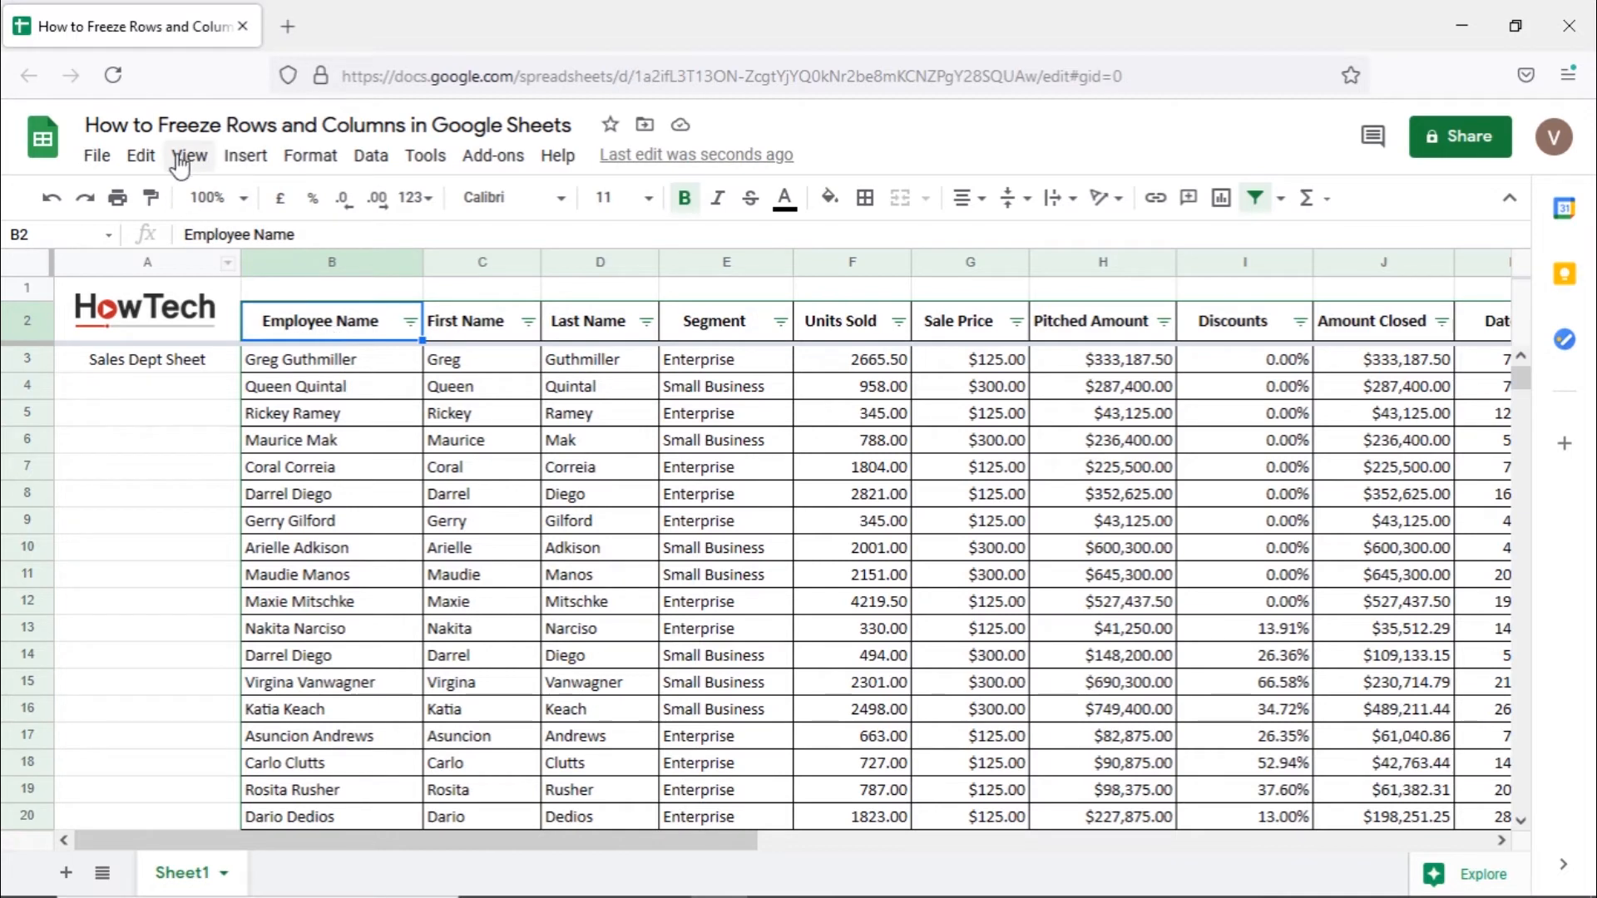
Freeze columns up to column B via View > Freeze.
{"action": "left_click", "coordinate": [189, 155]}
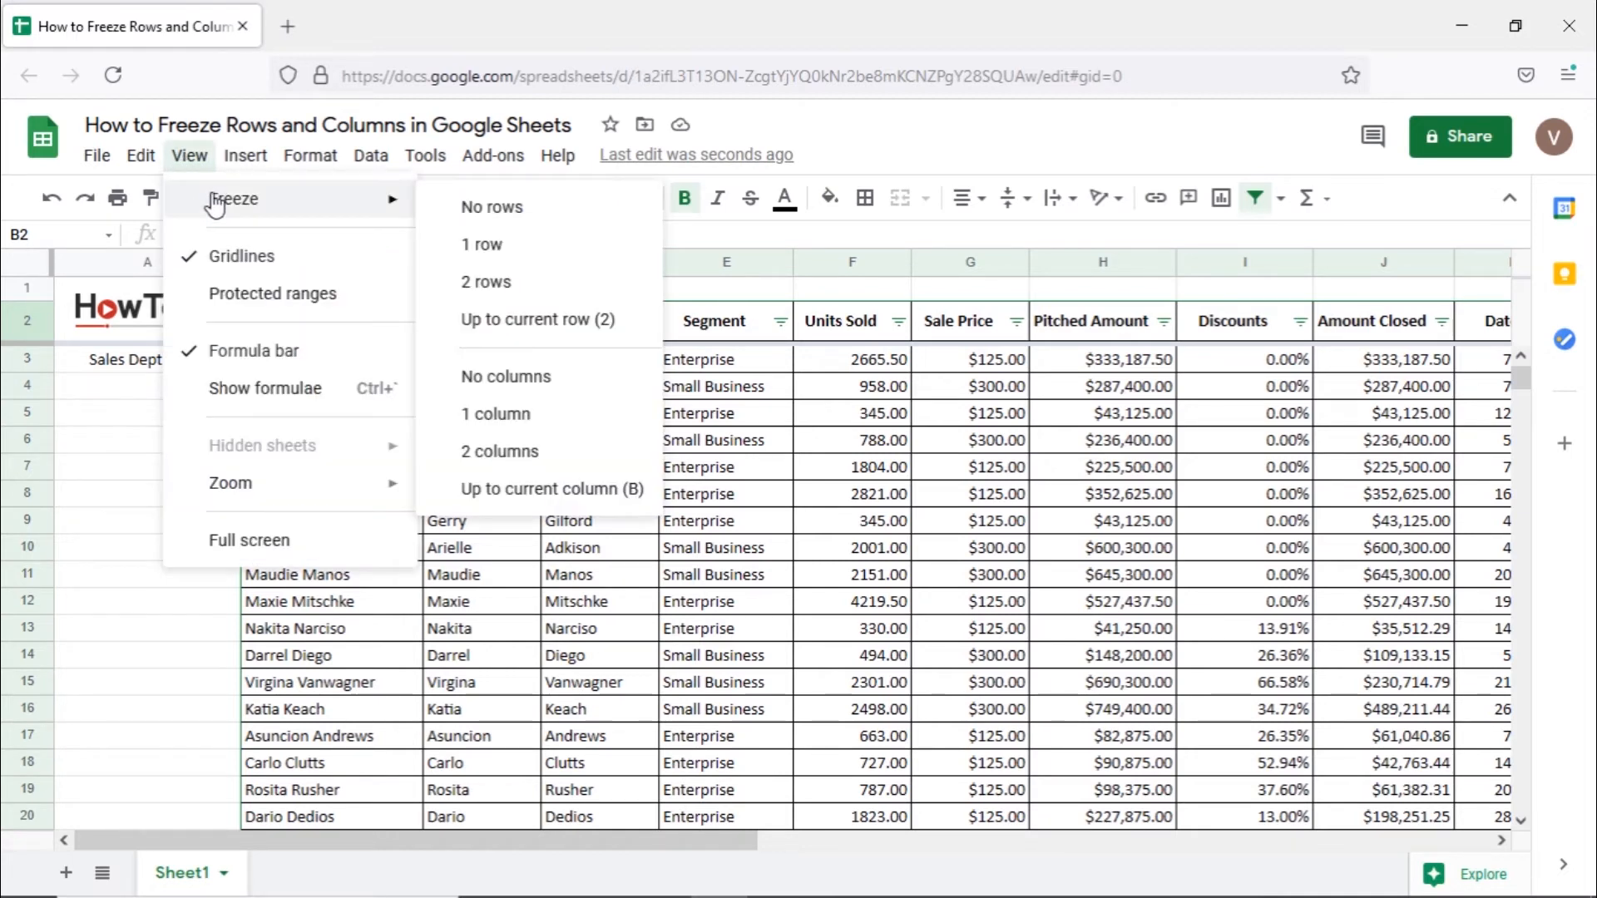
{"action": "mouse_move", "coordinate": [552, 489]}
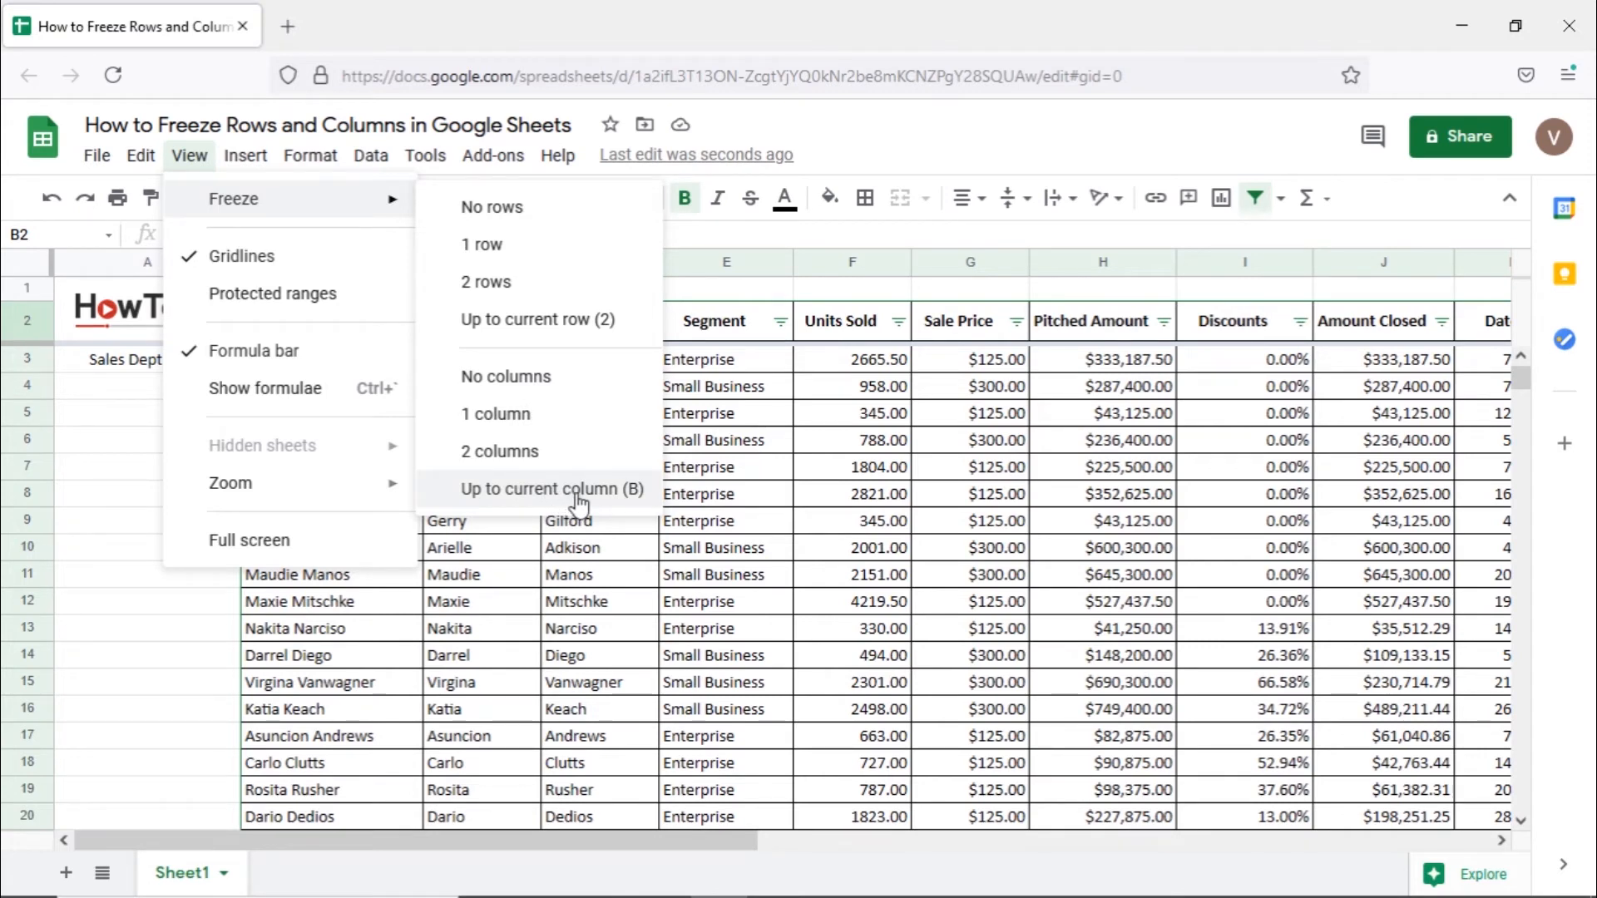
{"action": "left_click", "coordinate": [551, 489]}
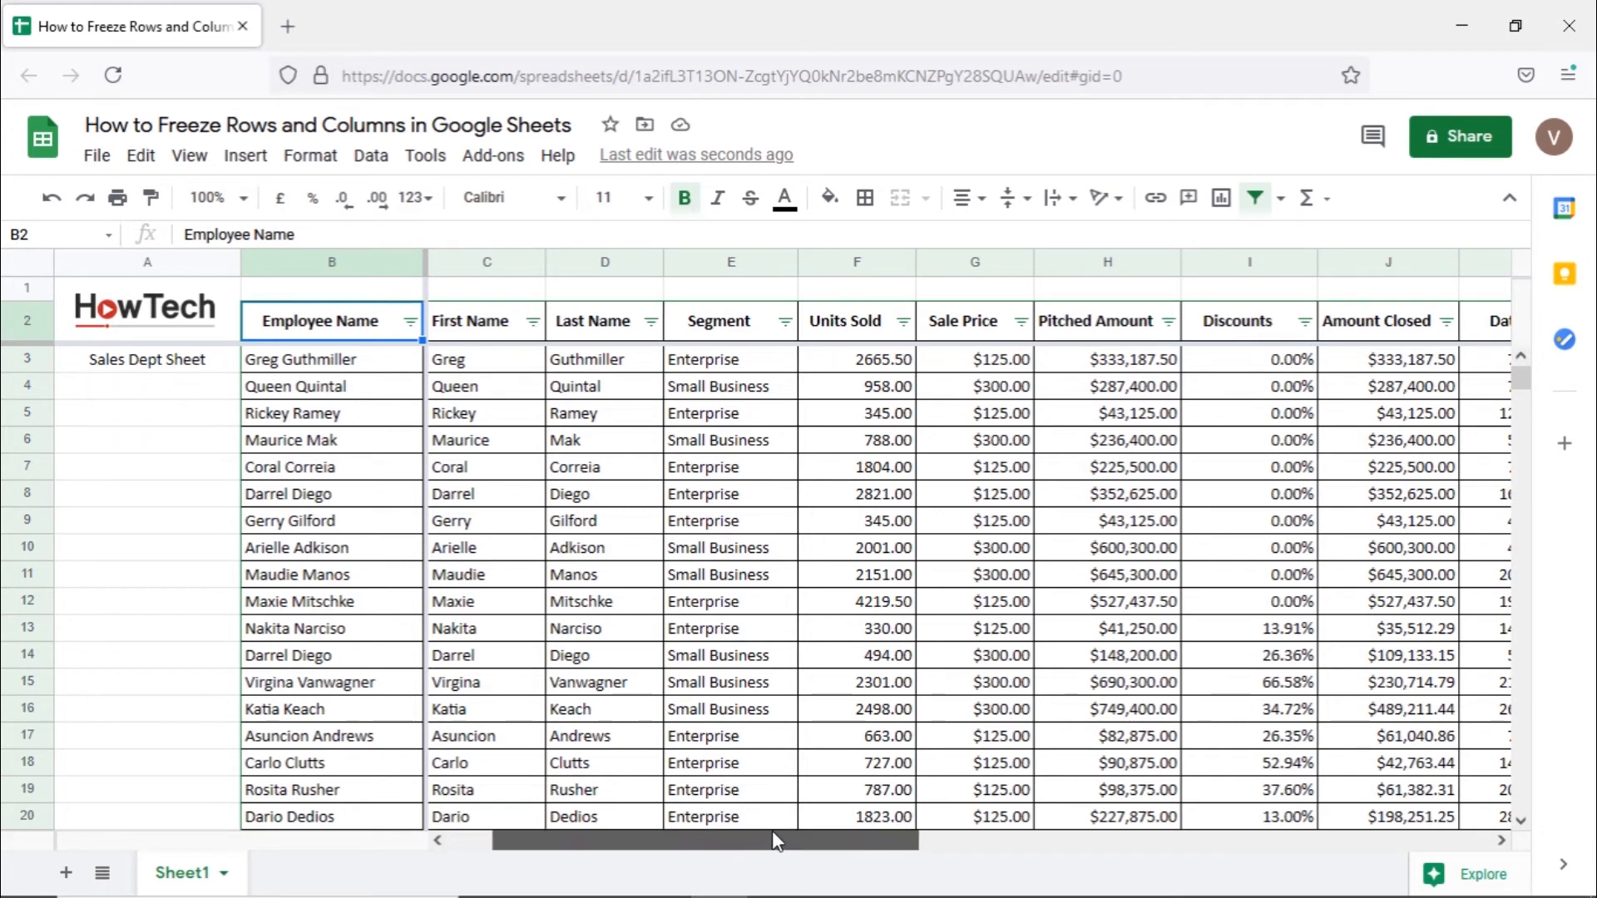
{"action": "scroll", "scroll_direction": "right", "scroll_amount": 3}
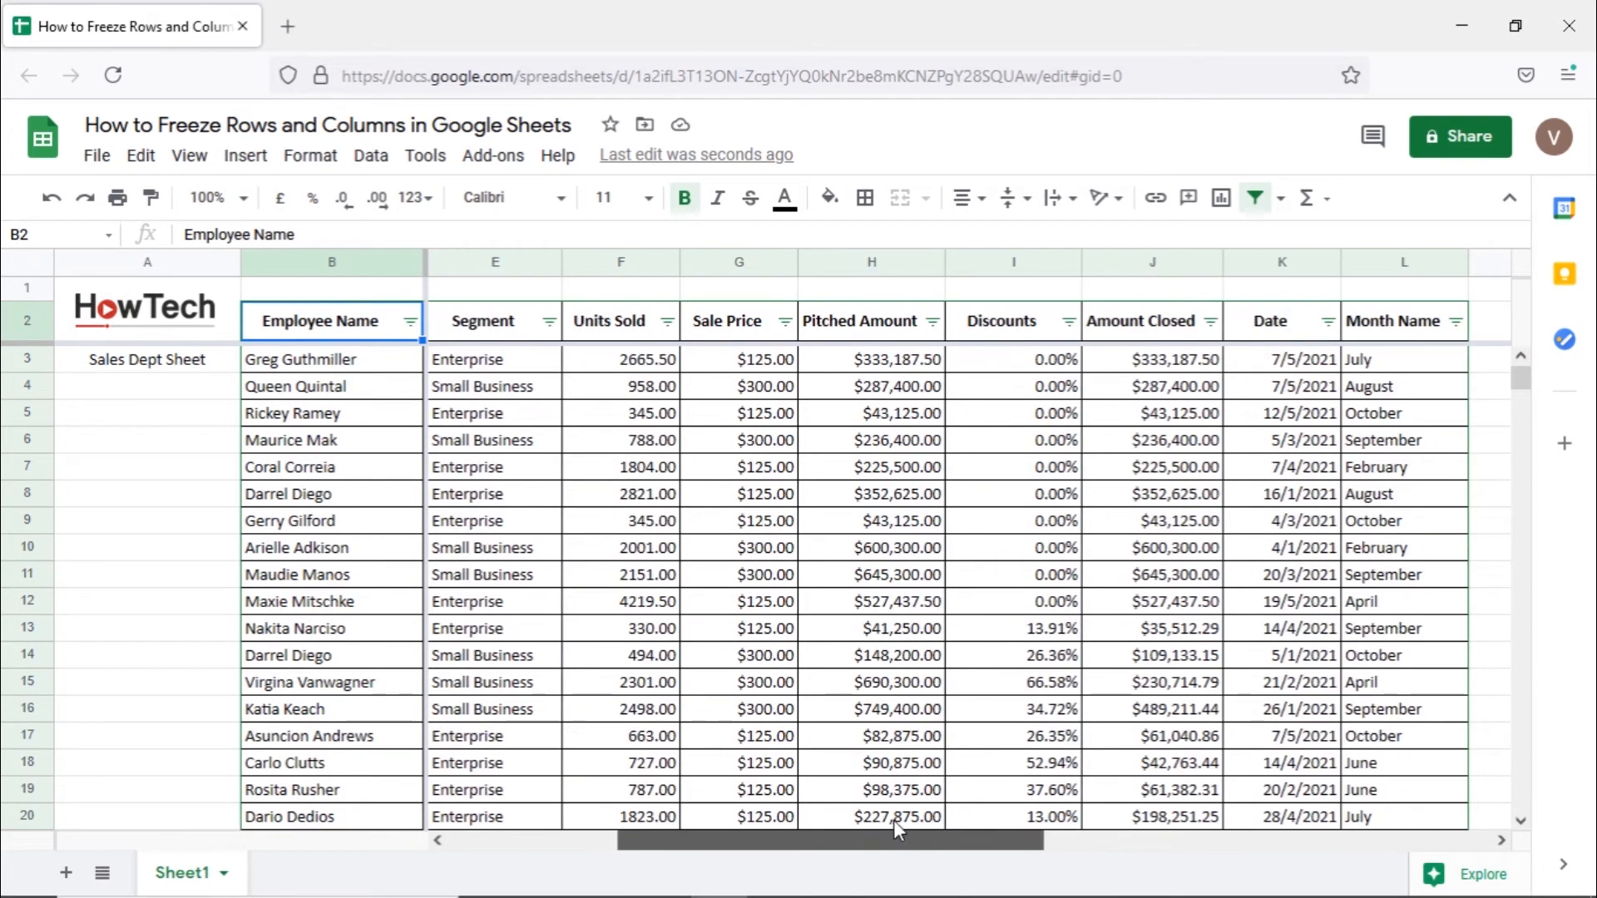
{"action": "scroll", "scroll_direction": "right", "scroll_amount": 3}
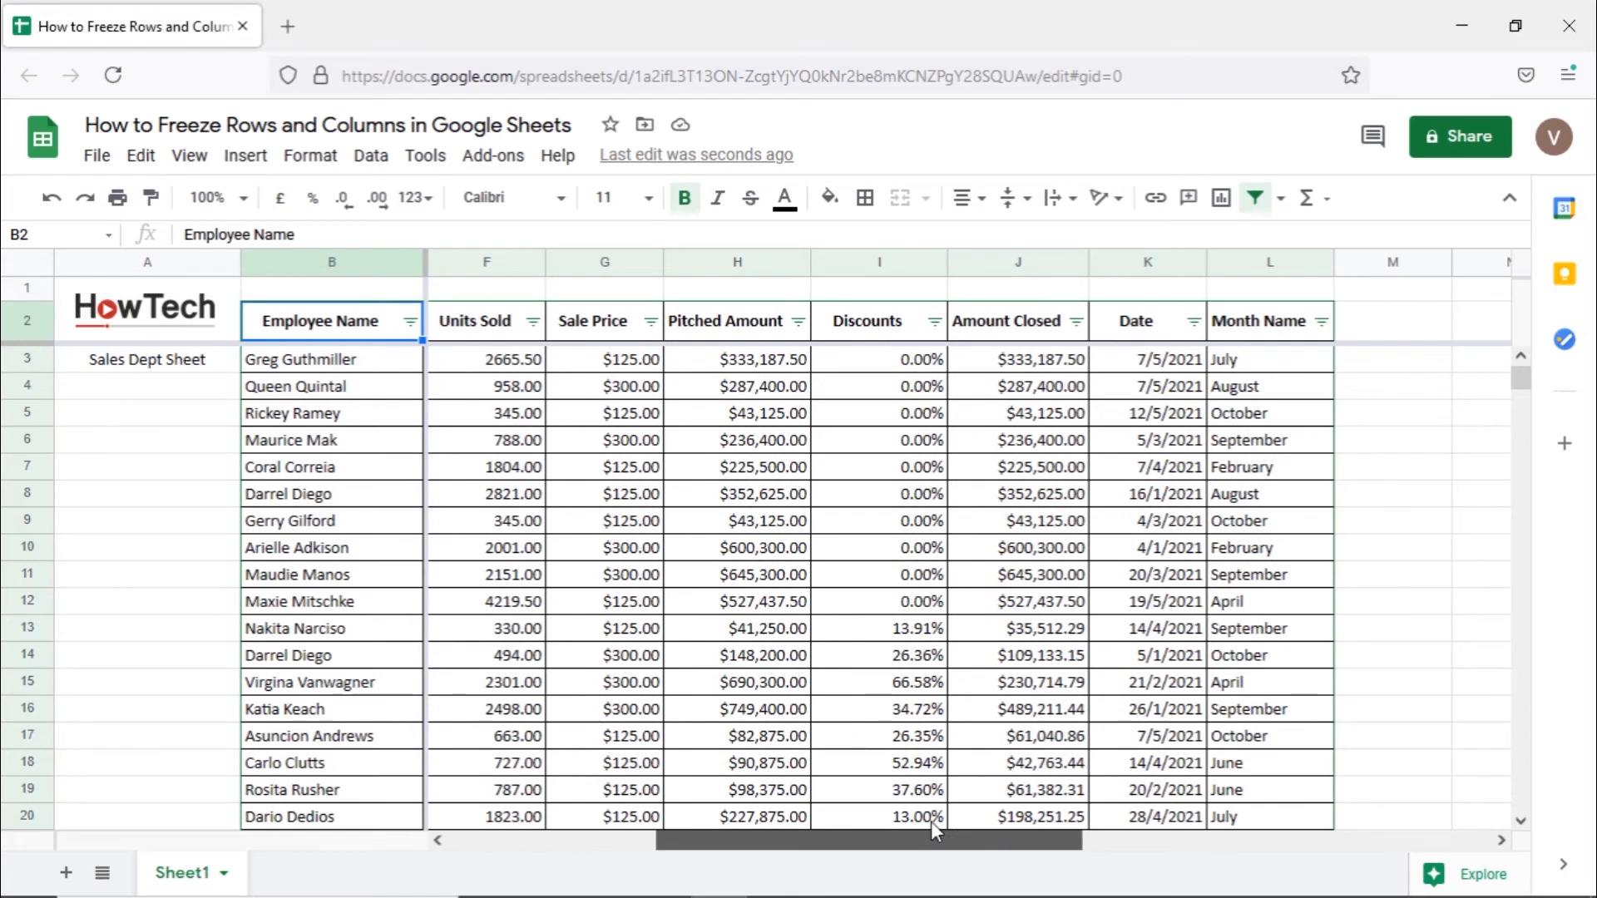